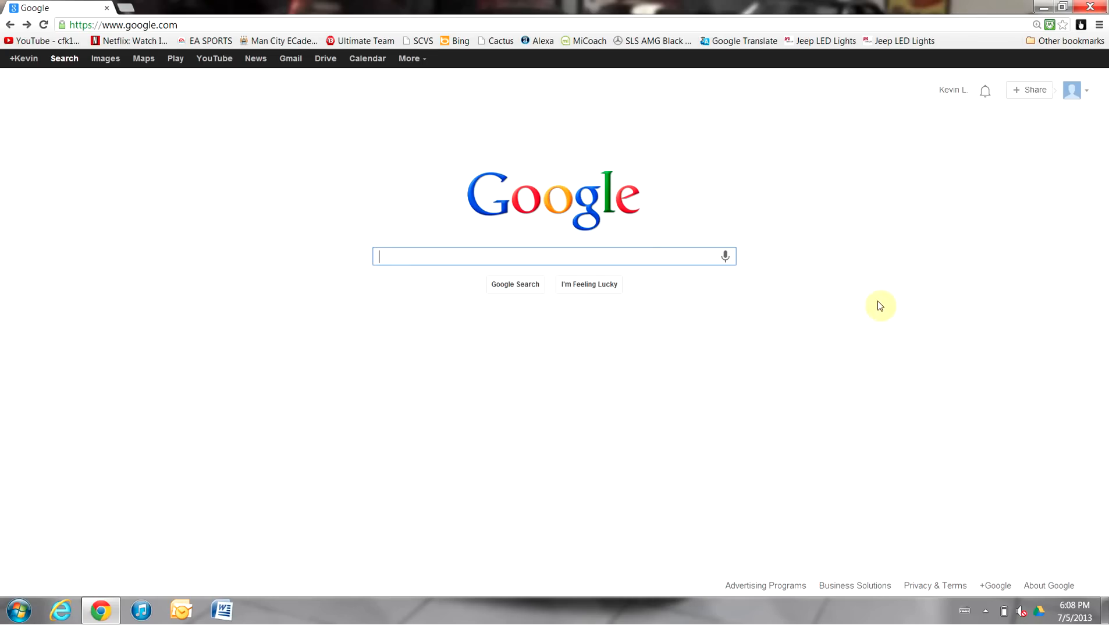
{"action": "mouse_move", "coordinate": [244, 9]}
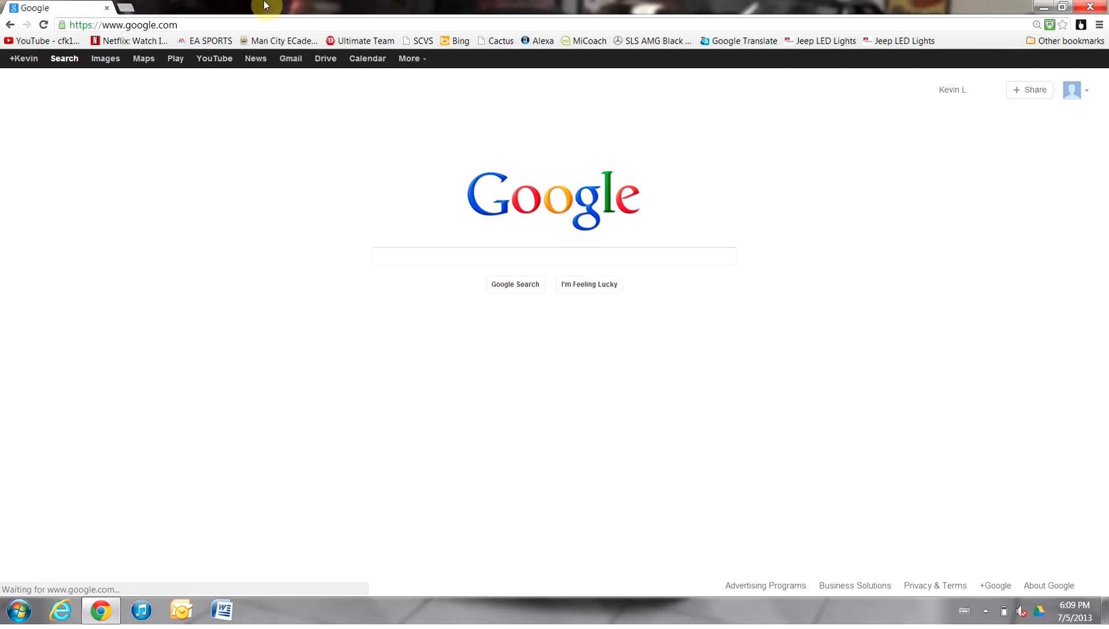
Reach Google Translate from the Google services menu, set to English→German
{"action": "left_click", "coordinate": [412, 59]}
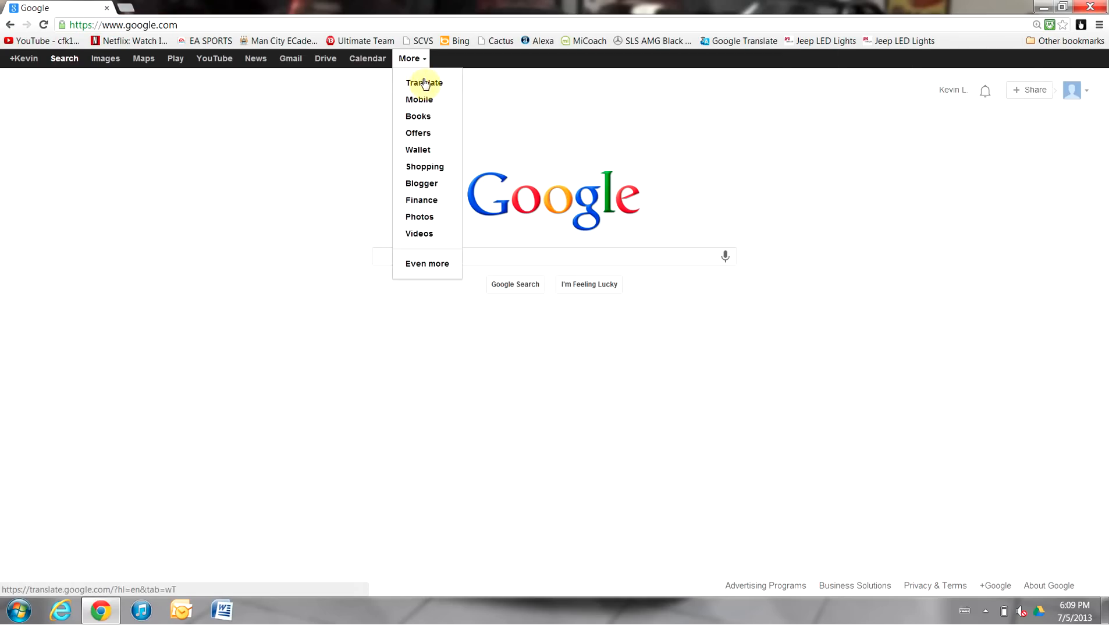
{"action": "left_click", "coordinate": [425, 82]}
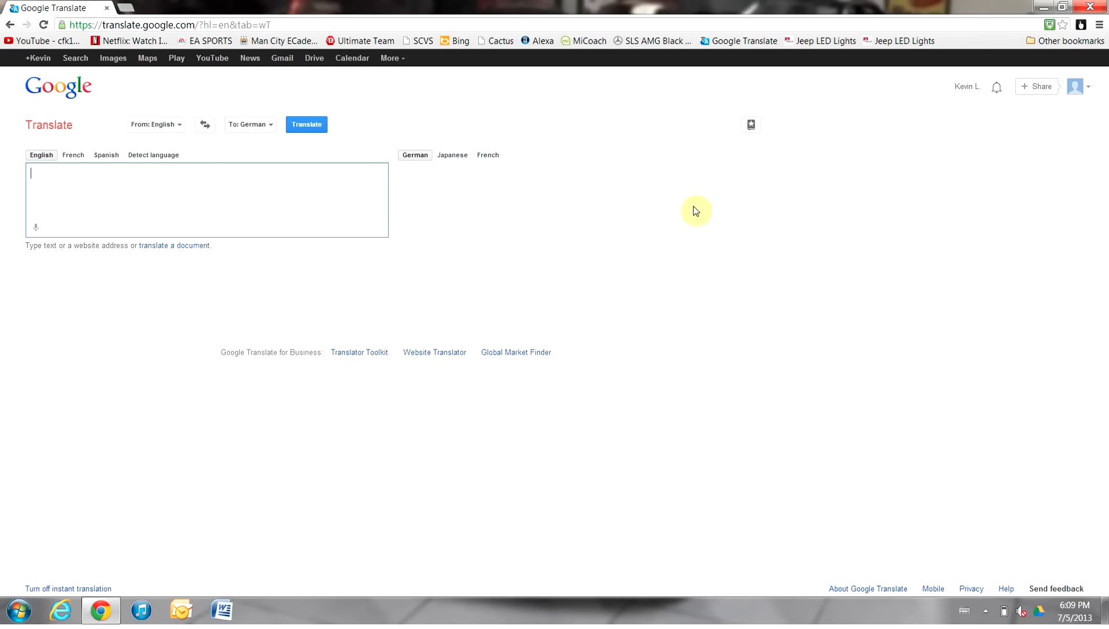
{"action": "mouse_move", "coordinate": [283, 212]}
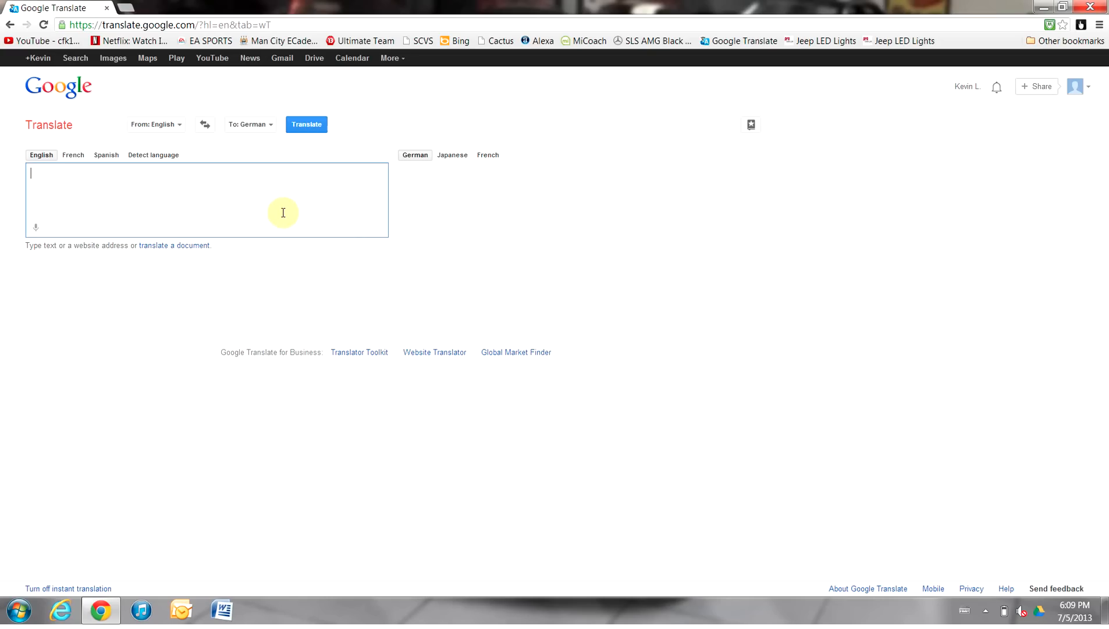
Enter the source sentence 'Hello this is Kevin.' so its German translation appears
{"action": "type", "text": "Hello this"}
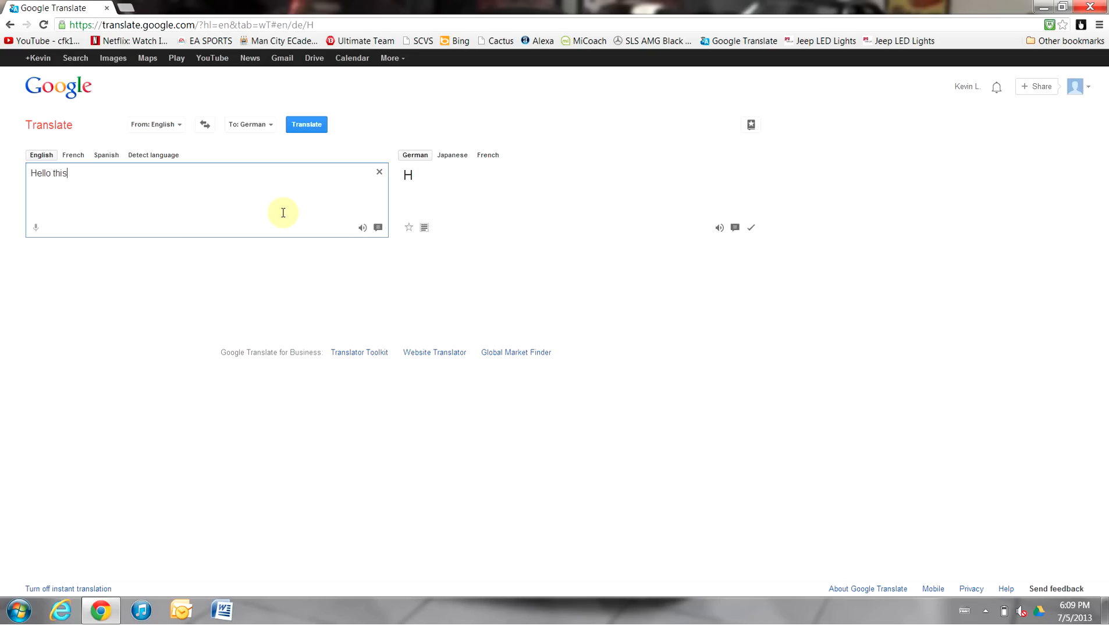
{"action": "type", "text": "is Kevin.  I am typing in English"}
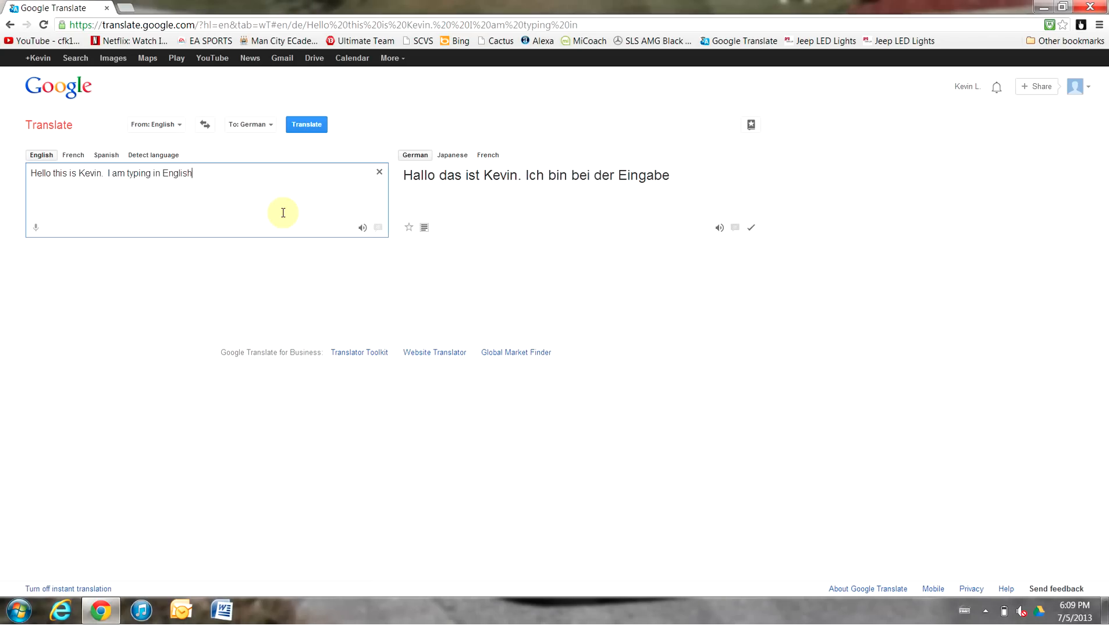
{"action": "type", "text": "."}
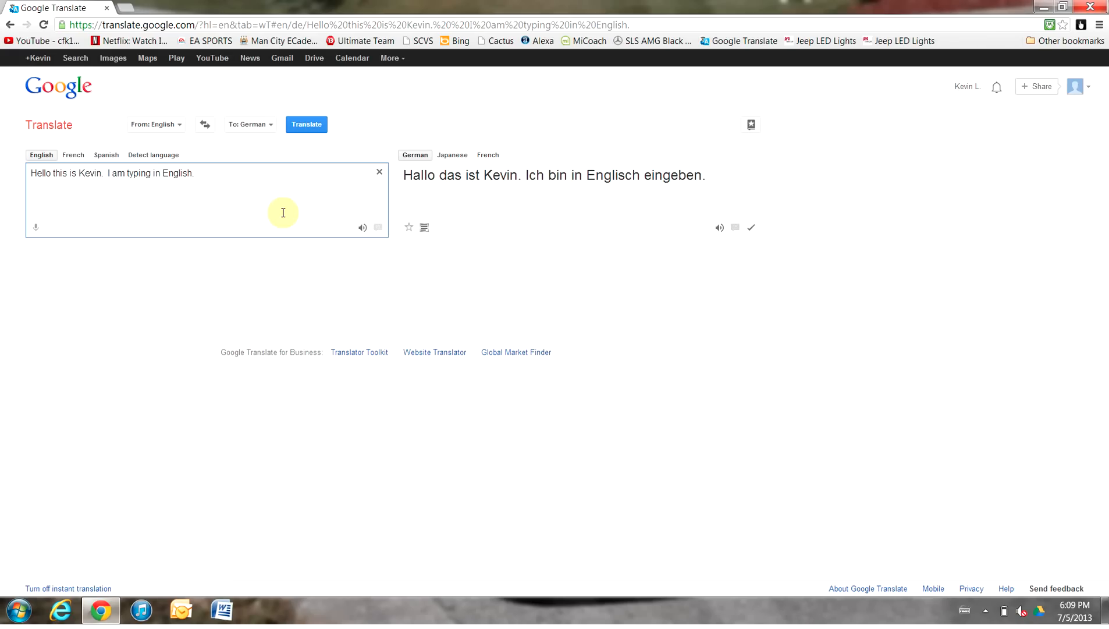
{"action": "mouse_move", "coordinate": [163, 124]}
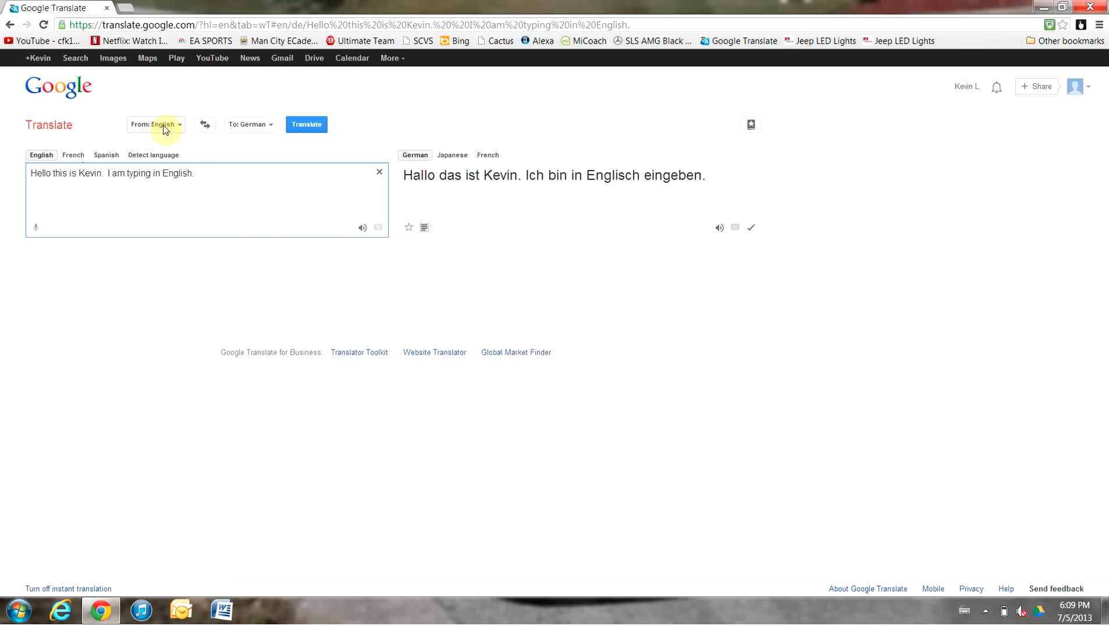
{"action": "left_click", "coordinate": [248, 124]}
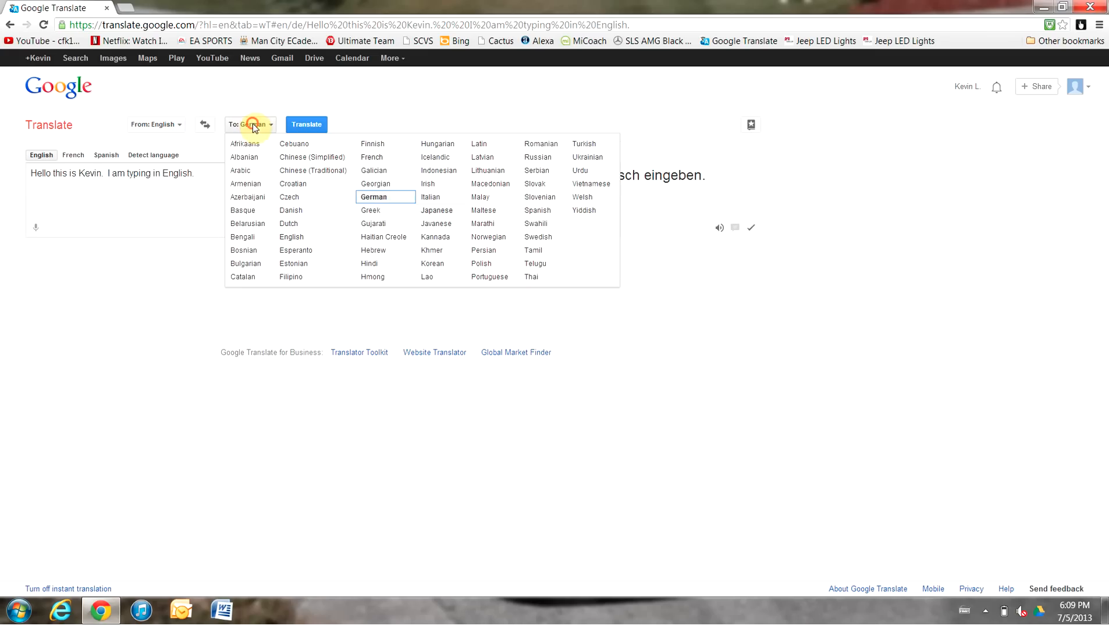
{"action": "left_click", "coordinate": [373, 197]}
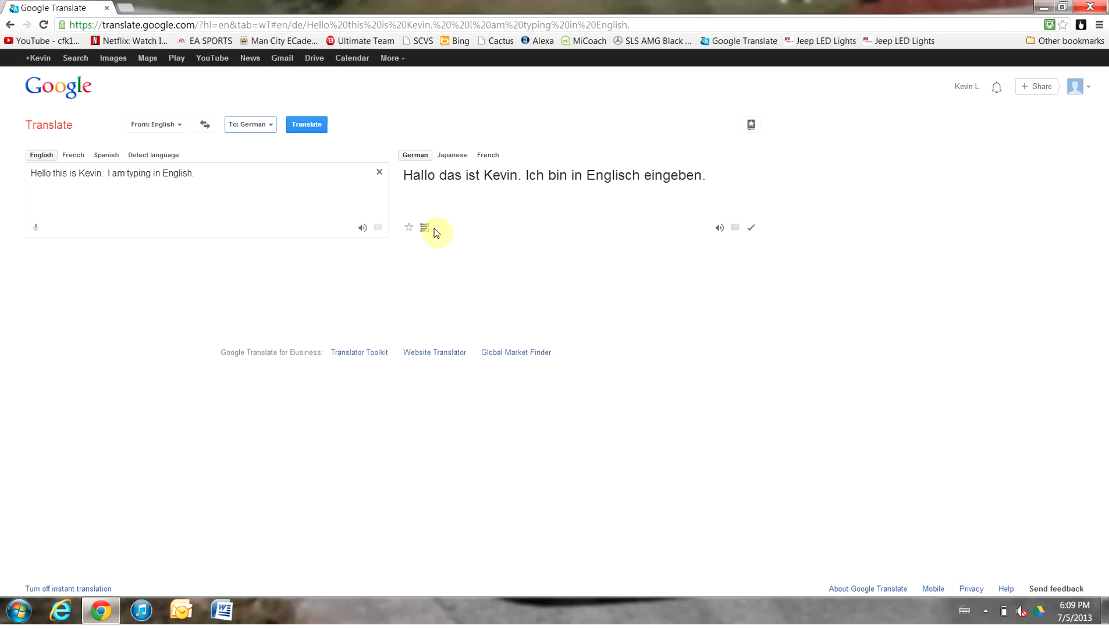
Select the whole German translation and copy it via the context menu
{"action": "left_click", "coordinate": [425, 227]}
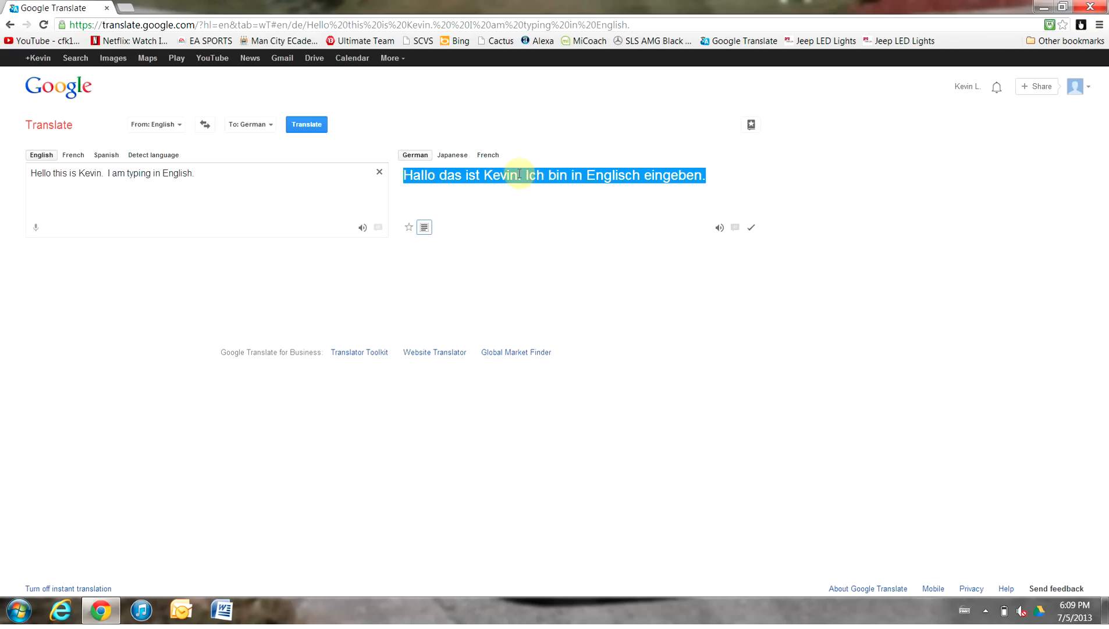
{"action": "right_click", "coordinate": [541, 187]}
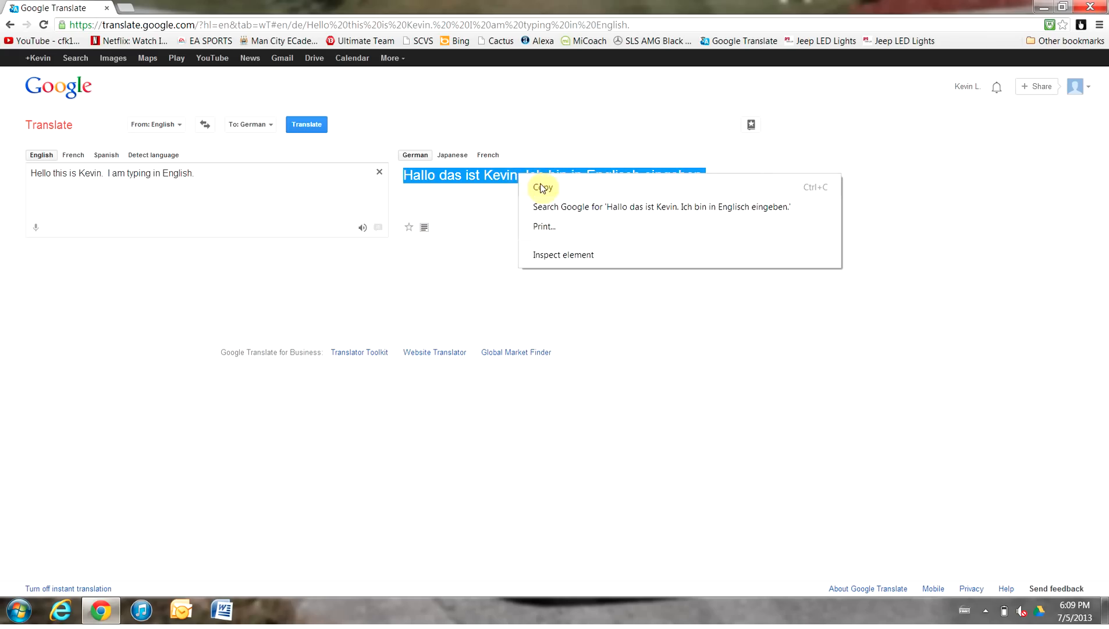
{"action": "left_click", "coordinate": [544, 187]}
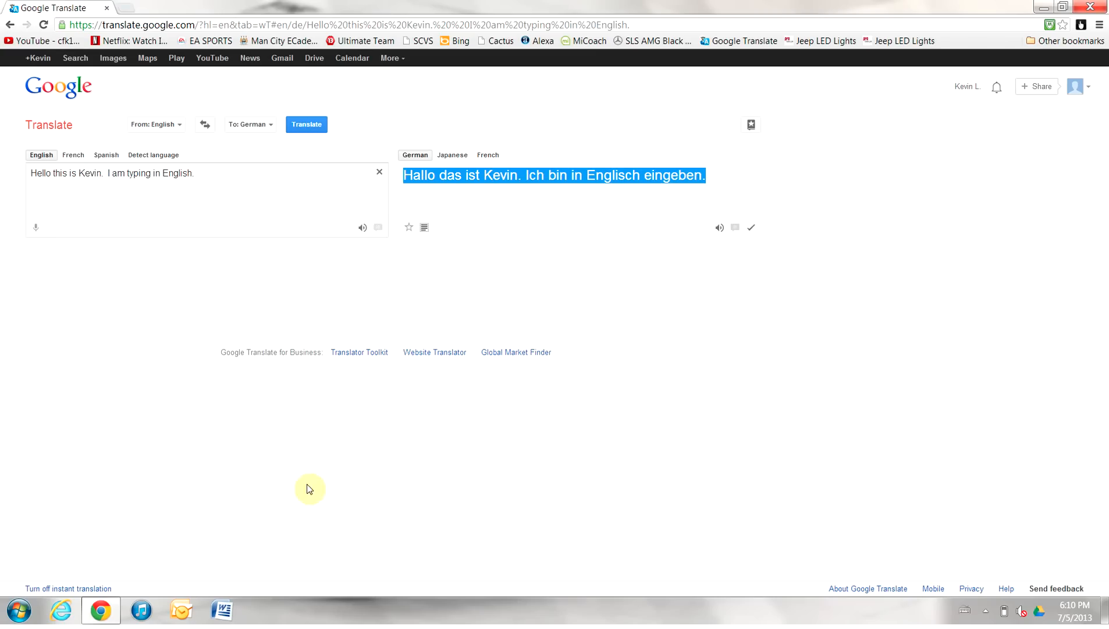
Paste 'Hallo das ist Kevin. Ich bin in Englisch eingeben.' as the Word document's first line
{"action": "left_click", "coordinate": [221, 610]}
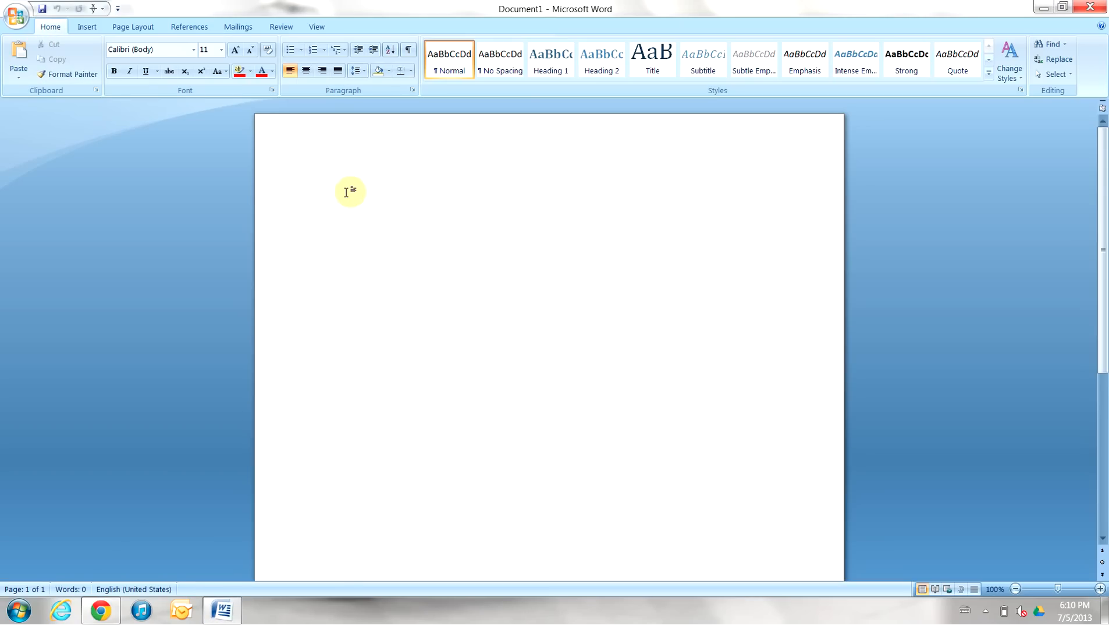
{"action": "type", "text": "Hallo das ist Kevin. Ich bin in Englisch eingeben."}
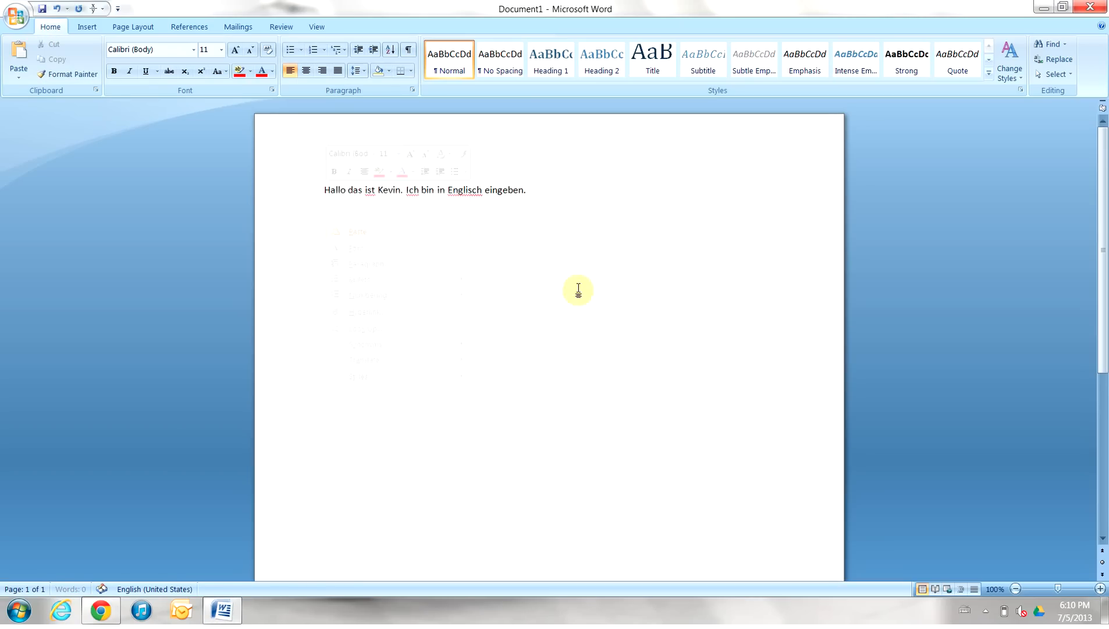